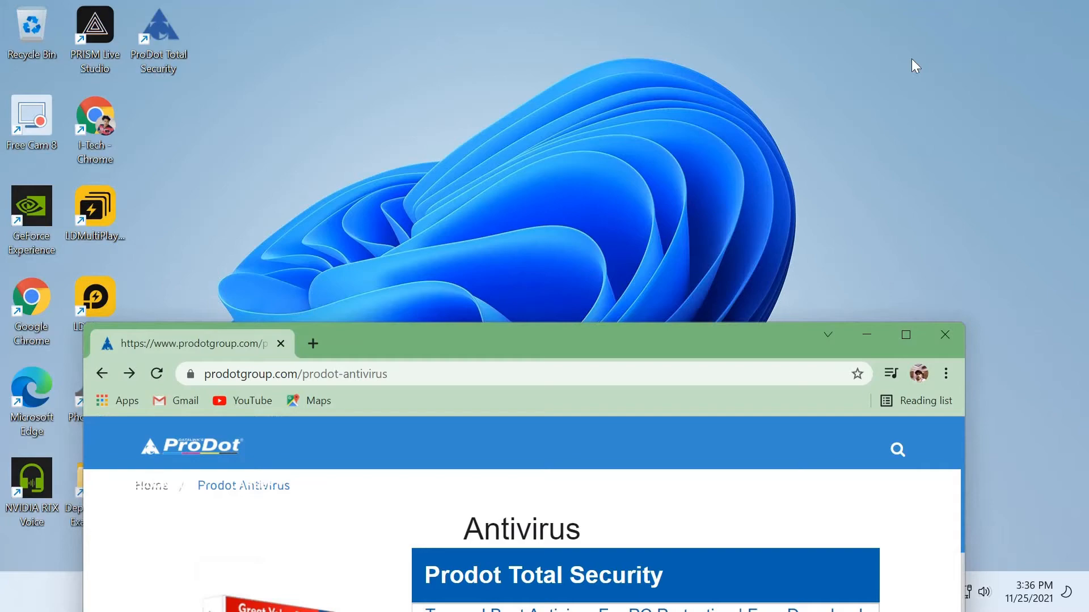
# - Maximize the ProDot Antivirus page in Chrome and scroll down to the footer's Support links
pyautogui.click(906, 335)
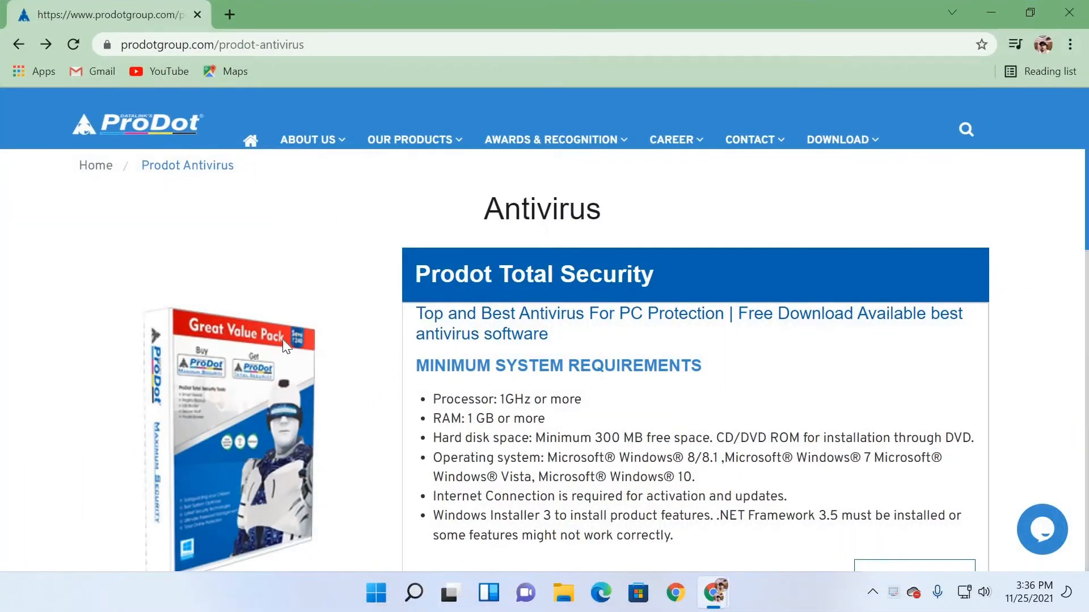
pyautogui.moveTo(598, 312)
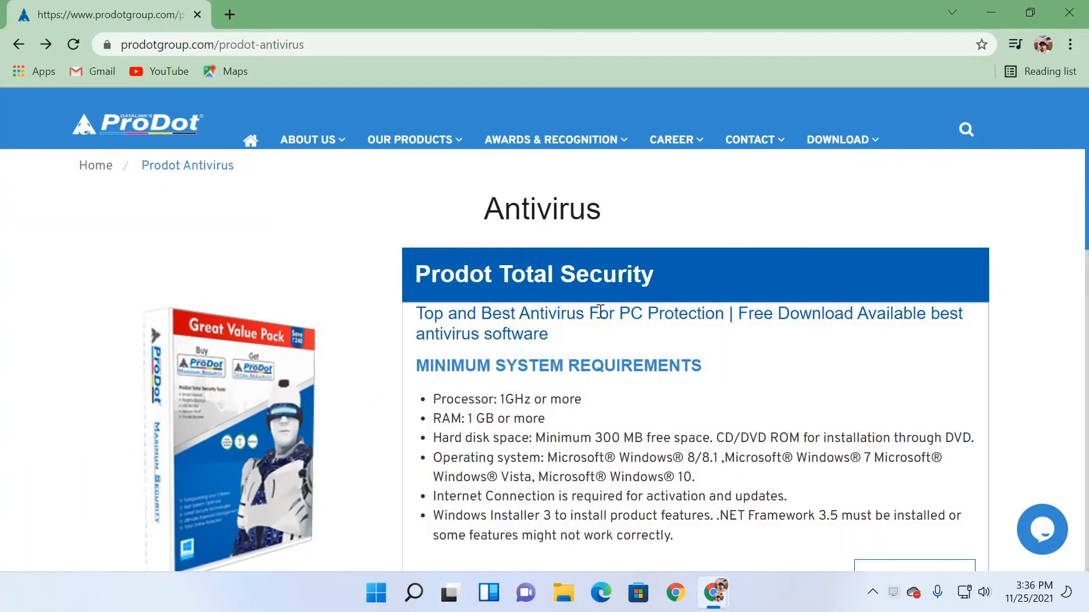
pyautogui.moveTo(544, 307)
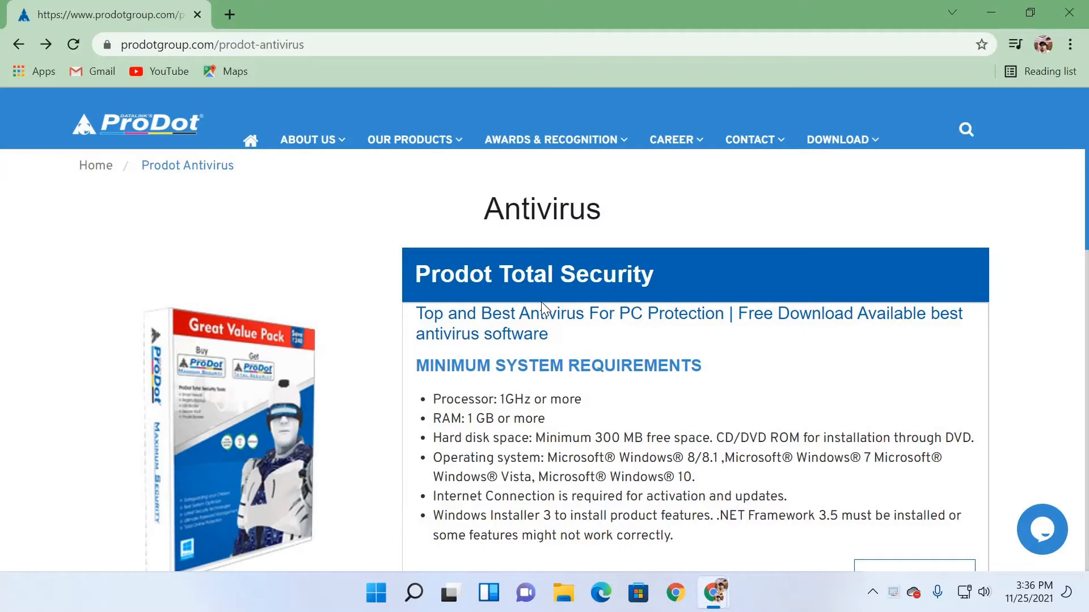
pyautogui.scroll(-3)
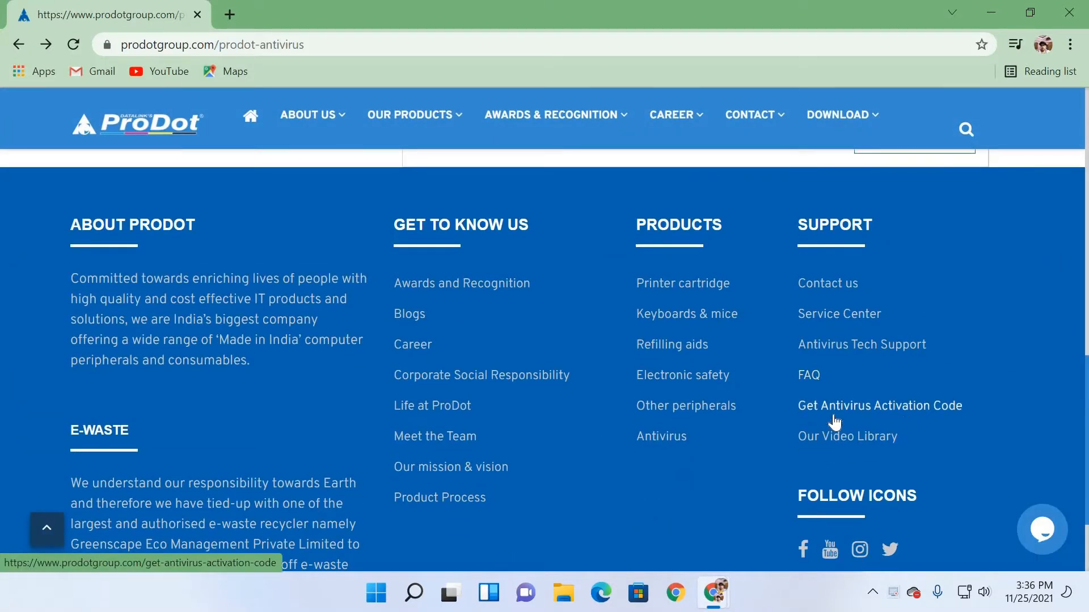
pyautogui.moveTo(947, 414)
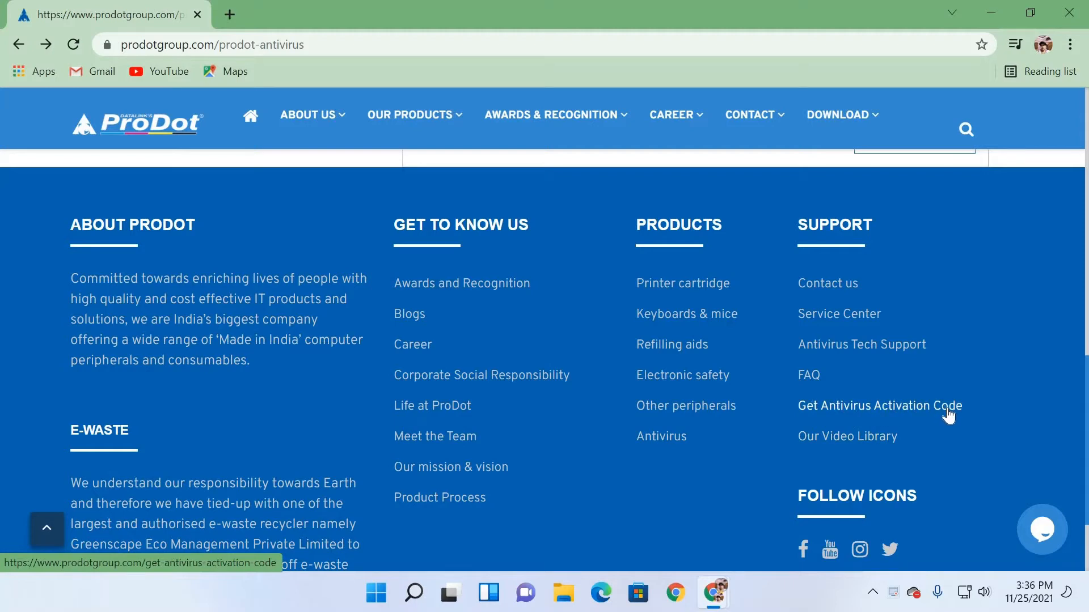
pyautogui.moveTo(922, 416)
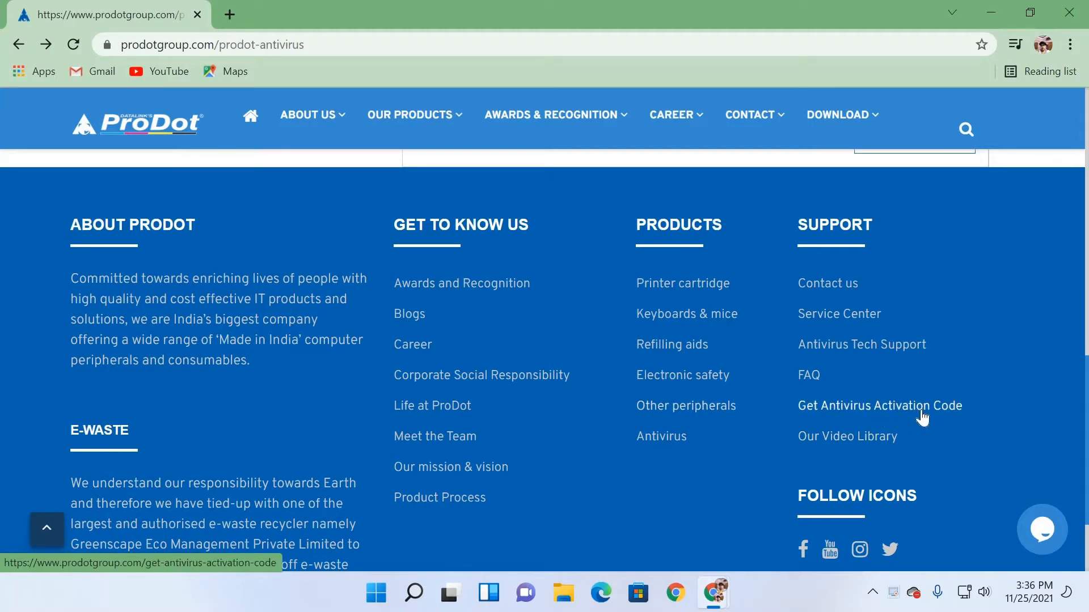
pyautogui.moveTo(931, 413)
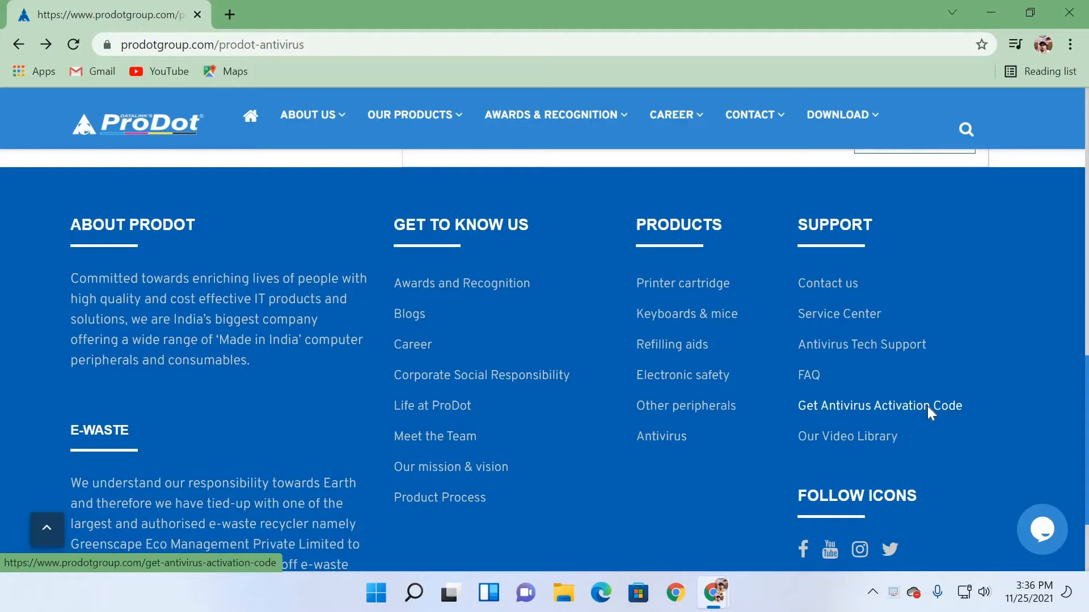
# - Go to 'Get Antivirus Activation Code' and open the GET ANTIVIRUS ACTIVATION CODE popup
pyautogui.click(878, 405)
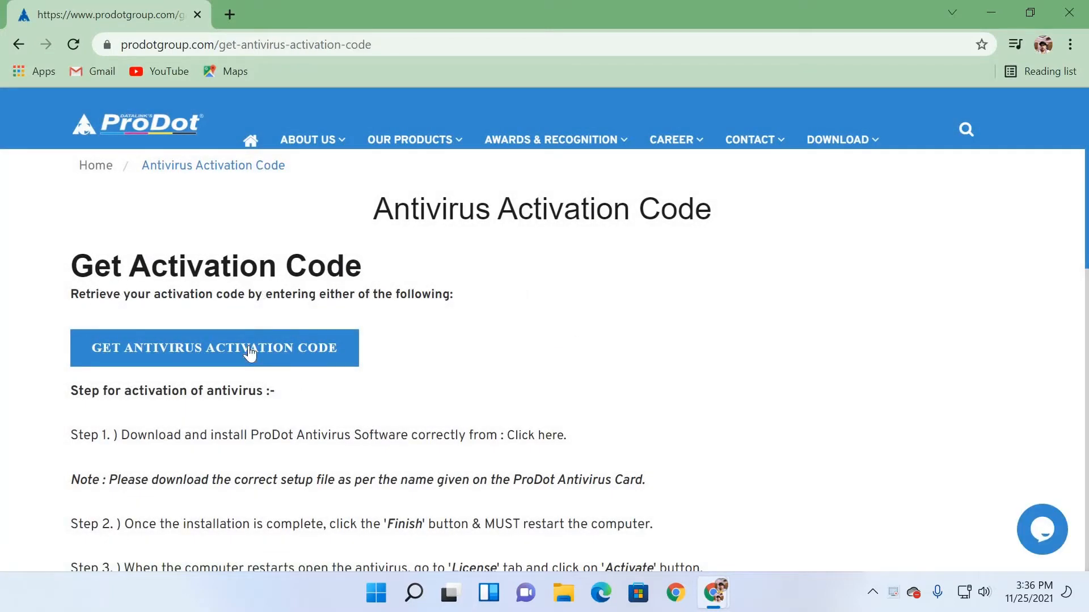
pyautogui.scroll(-3)
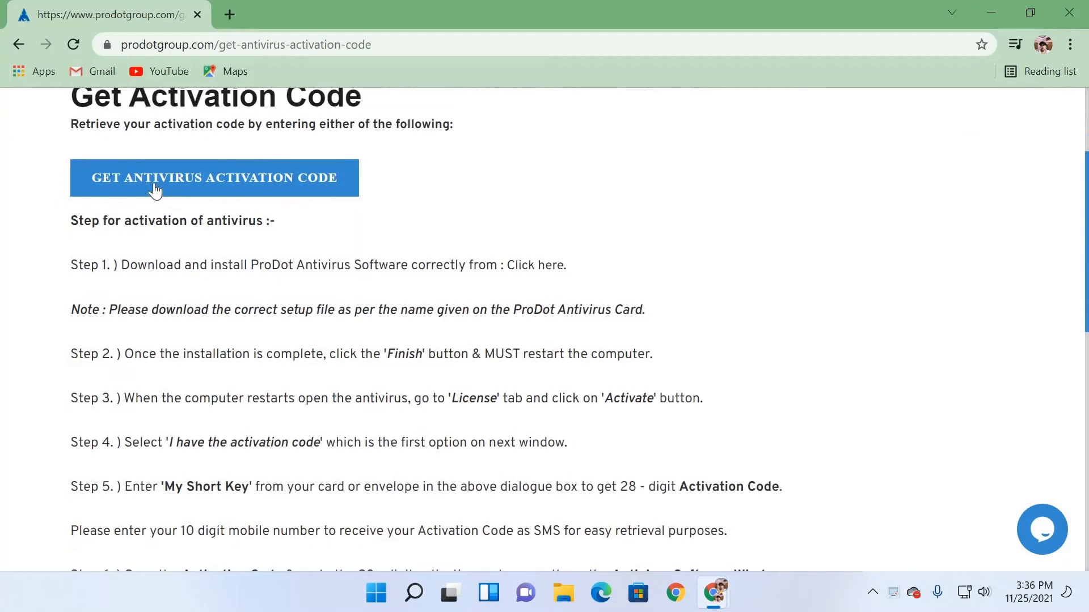
pyautogui.moveTo(291, 191)
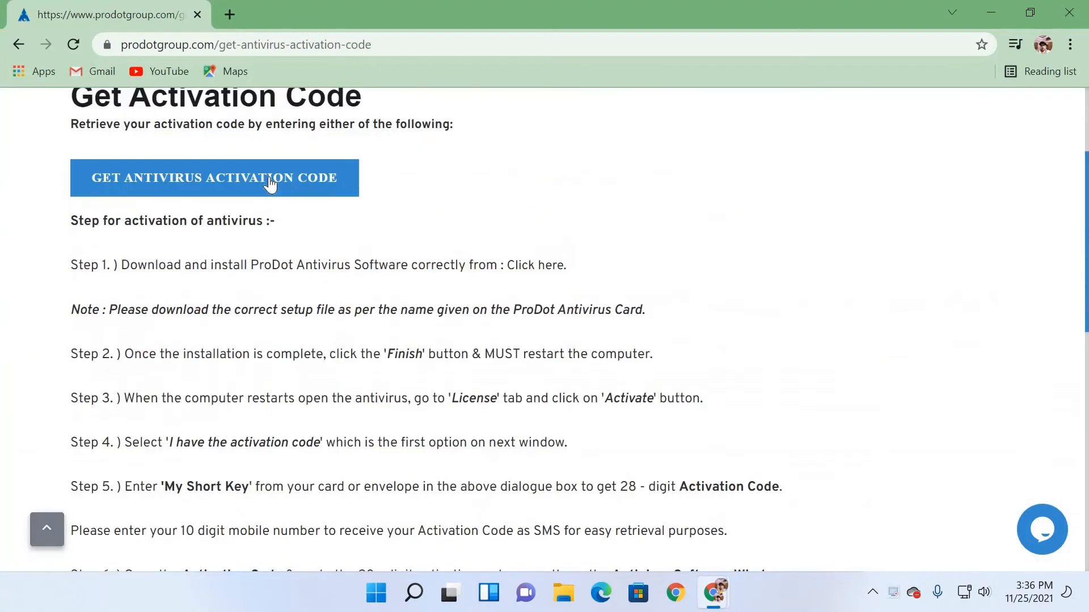
pyautogui.click(214, 178)
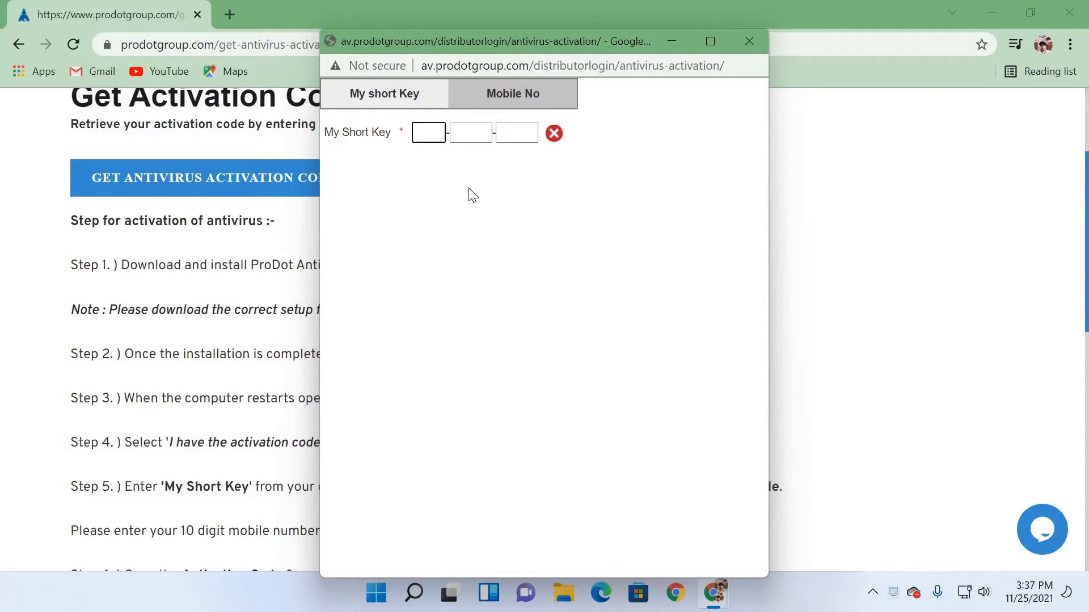
# - Enter the three-part short key in My Short Key and have it validated
pyautogui.click(429, 132)
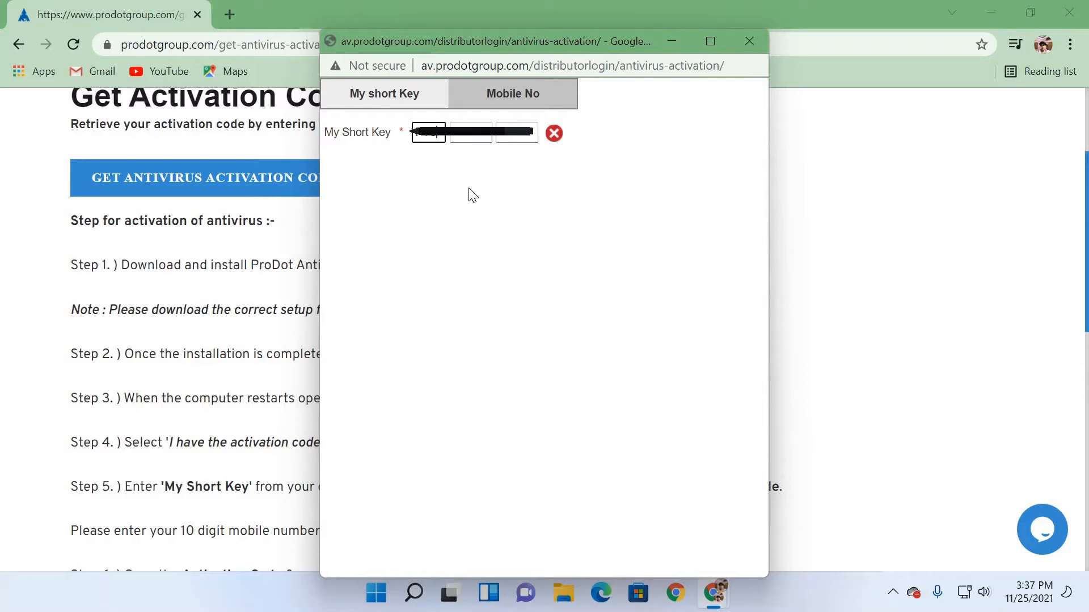
pyautogui.click(470, 133)
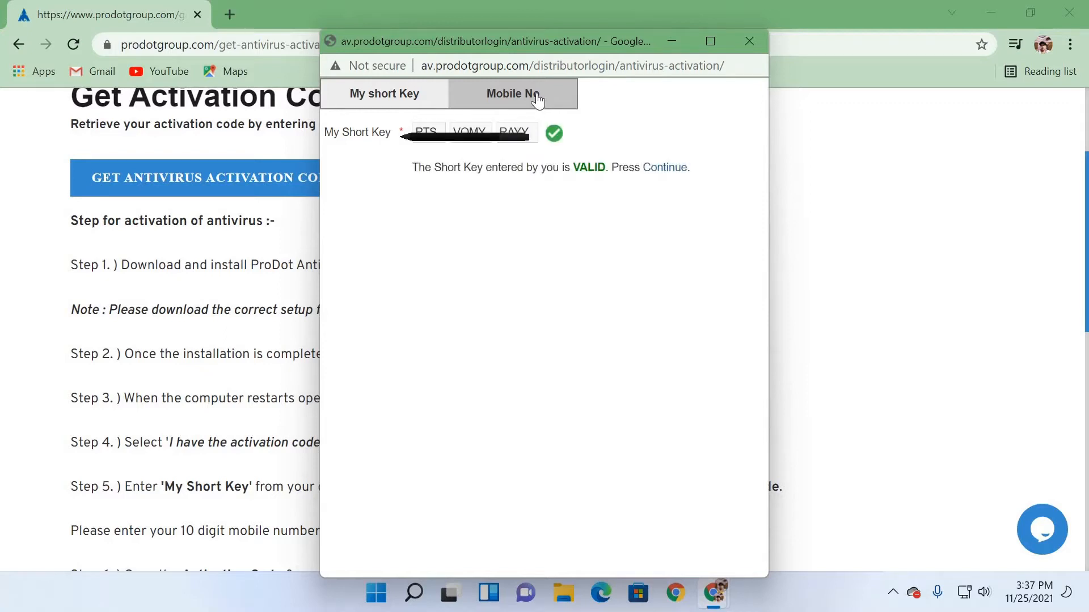
pyautogui.moveTo(651, 248)
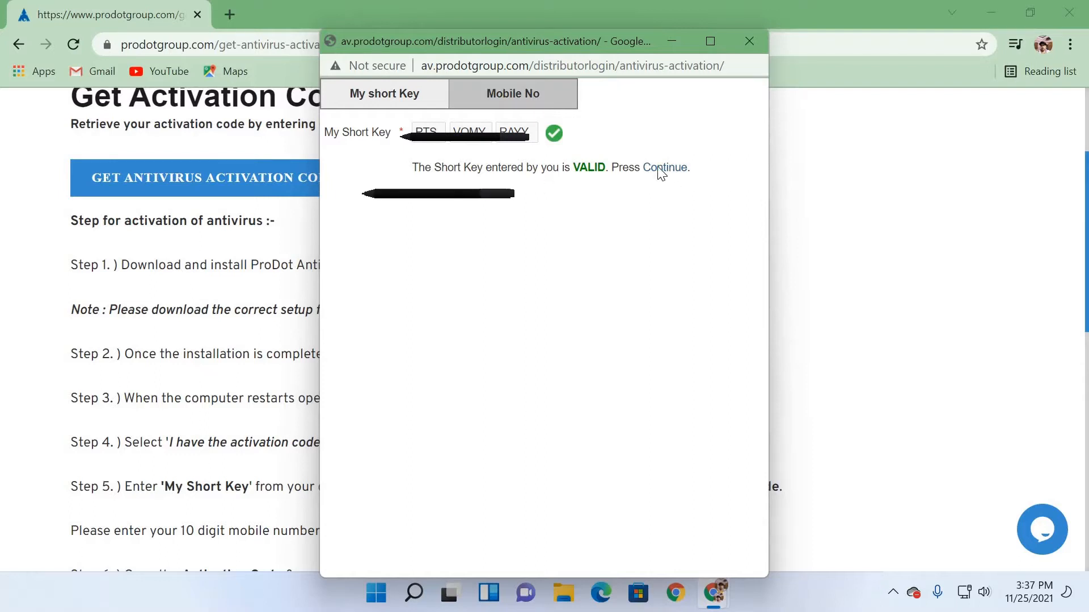
pyautogui.click(665, 167)
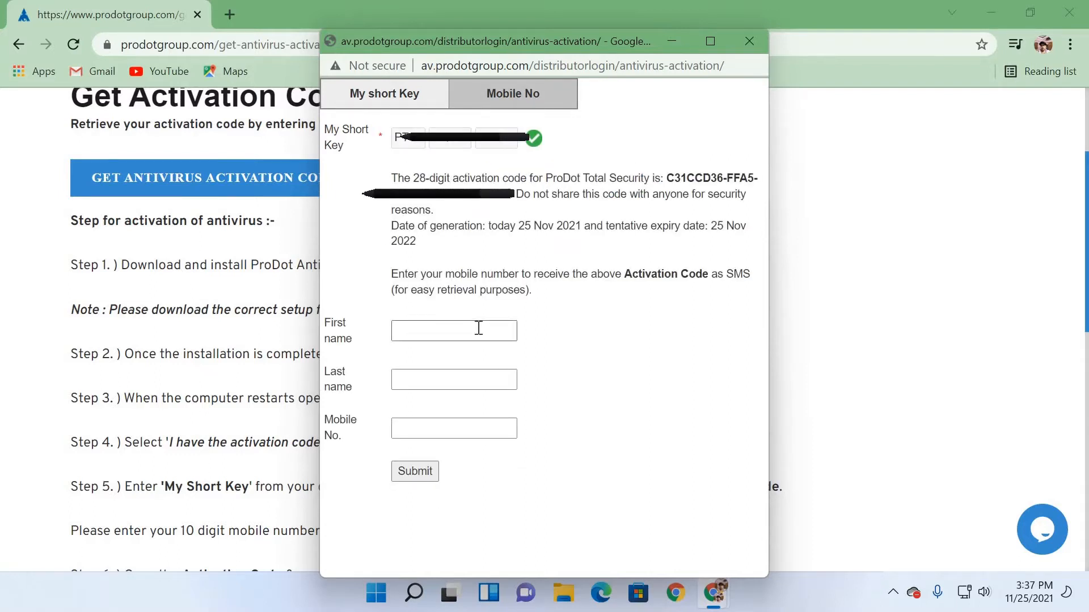
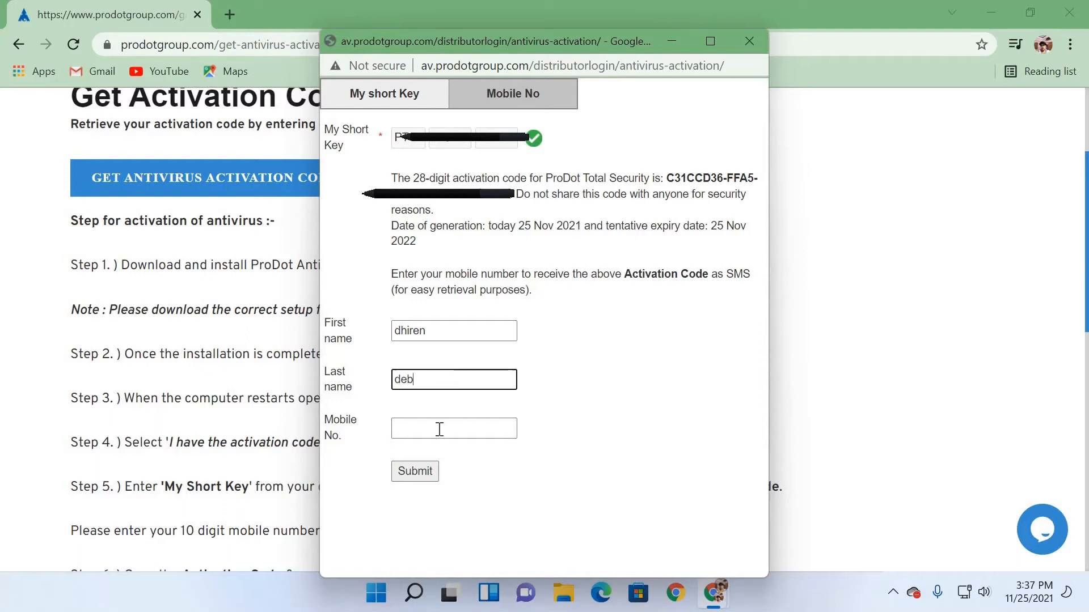
pyautogui.click(454, 429)
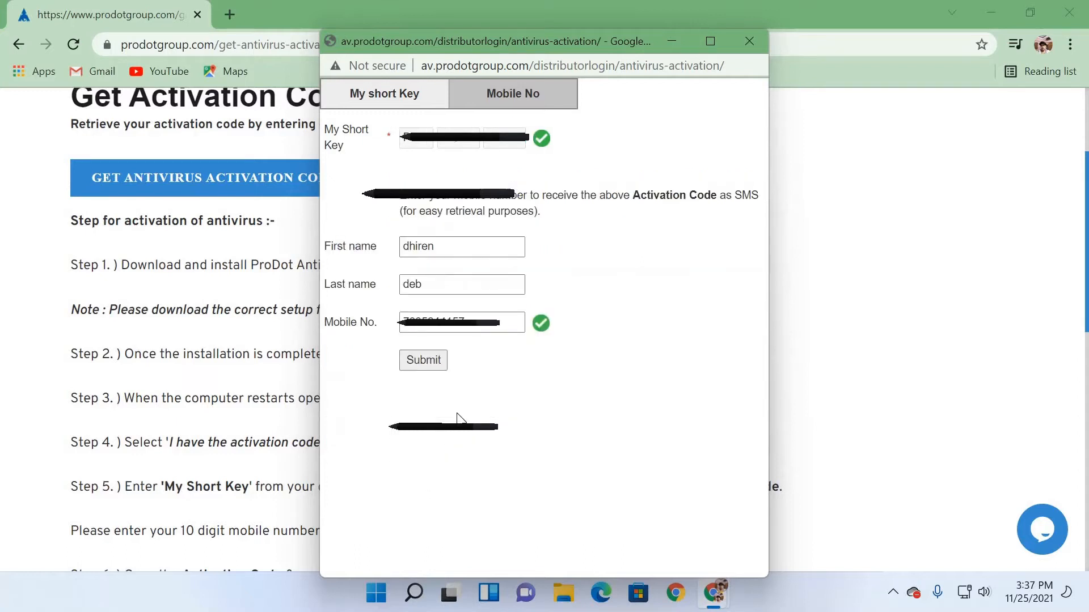
pyautogui.click(422, 360)
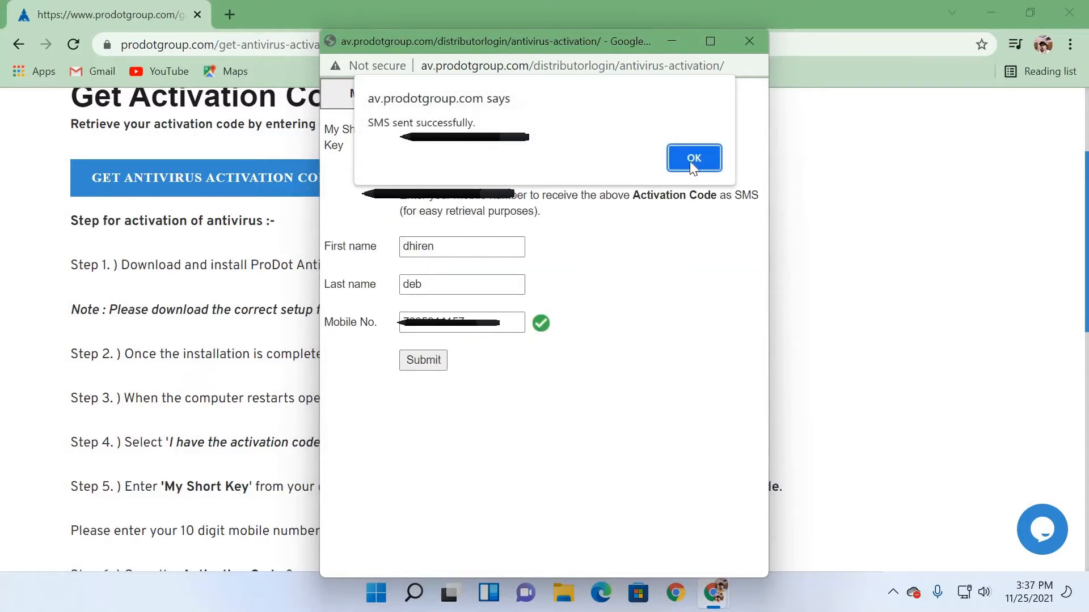
# - Dismiss both 'SMS sent successfully' alerts and switch to the Mobile No retrieval tab
pyautogui.click(694, 157)
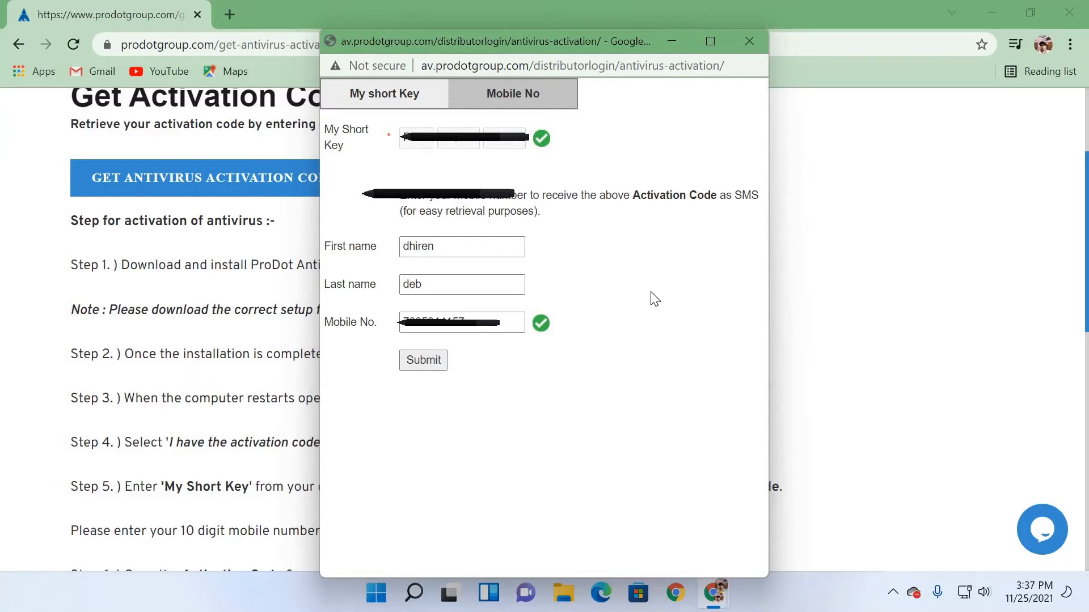
pyautogui.moveTo(436, 375)
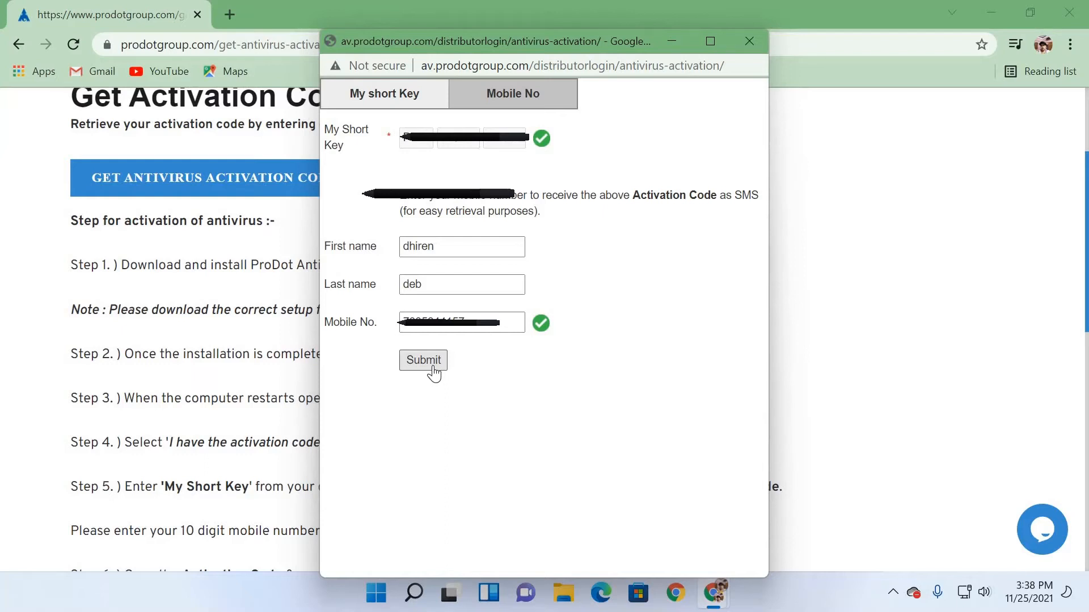
pyautogui.moveTo(541, 127)
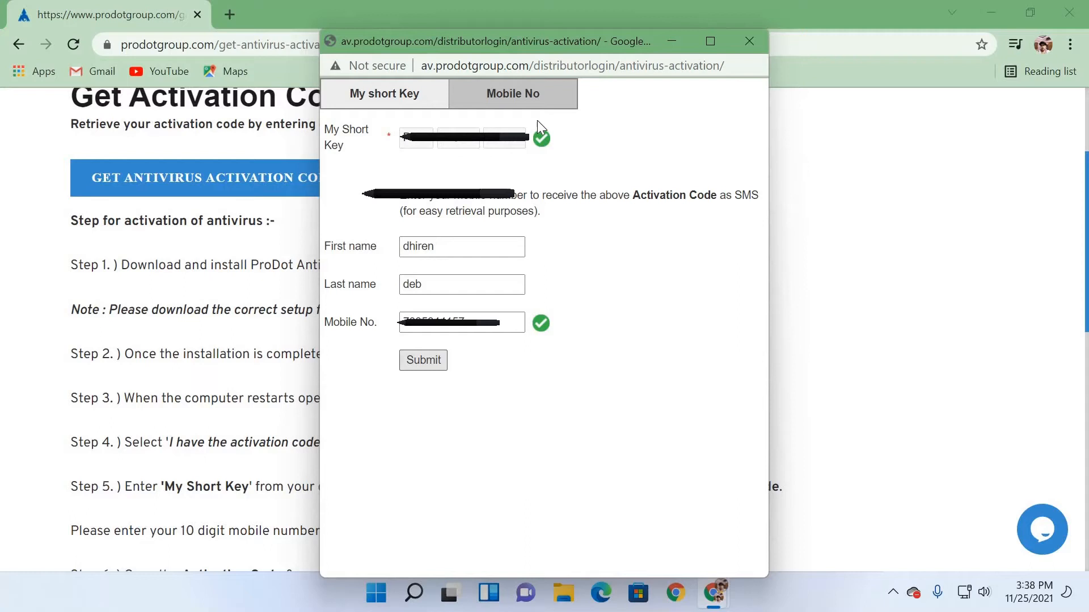
pyautogui.click(423, 359)
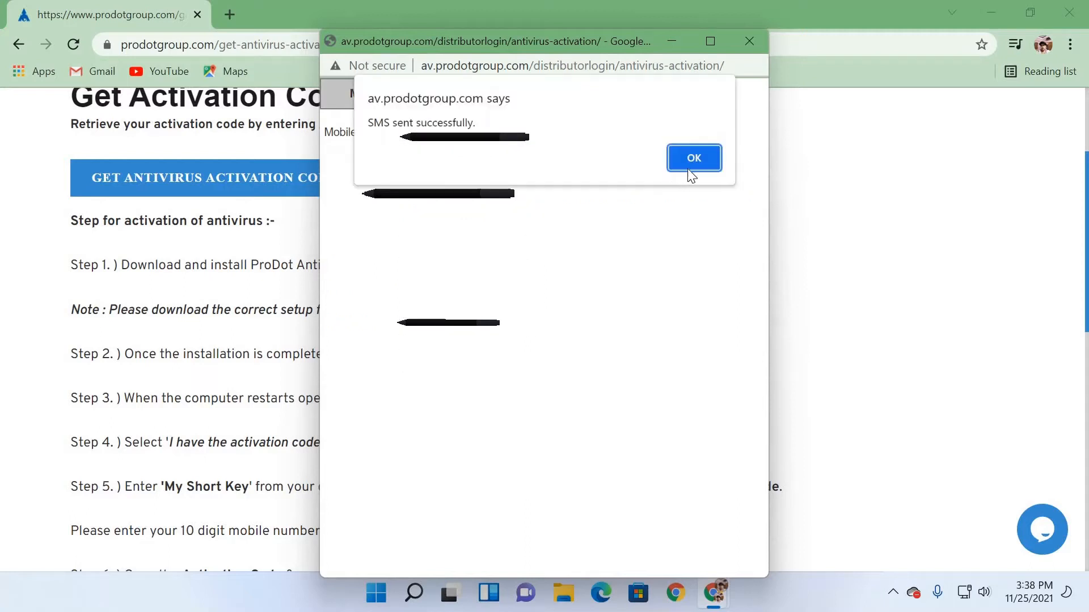
pyautogui.click(693, 158)
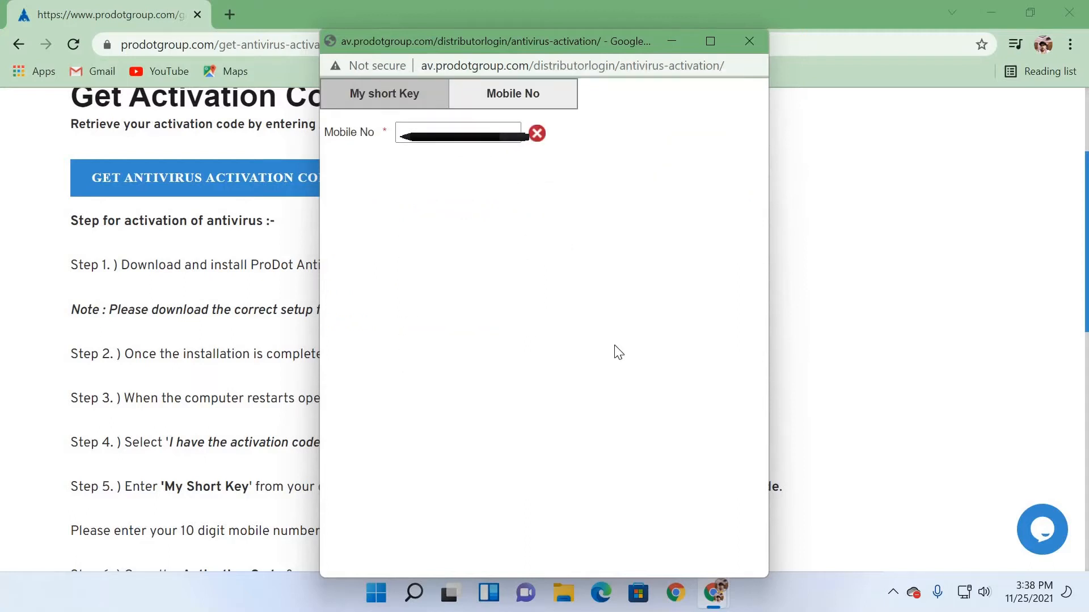
# - Close the Chrome windows to reveal the ProDot Total Security desktop shortcut
pyautogui.click(536, 133)
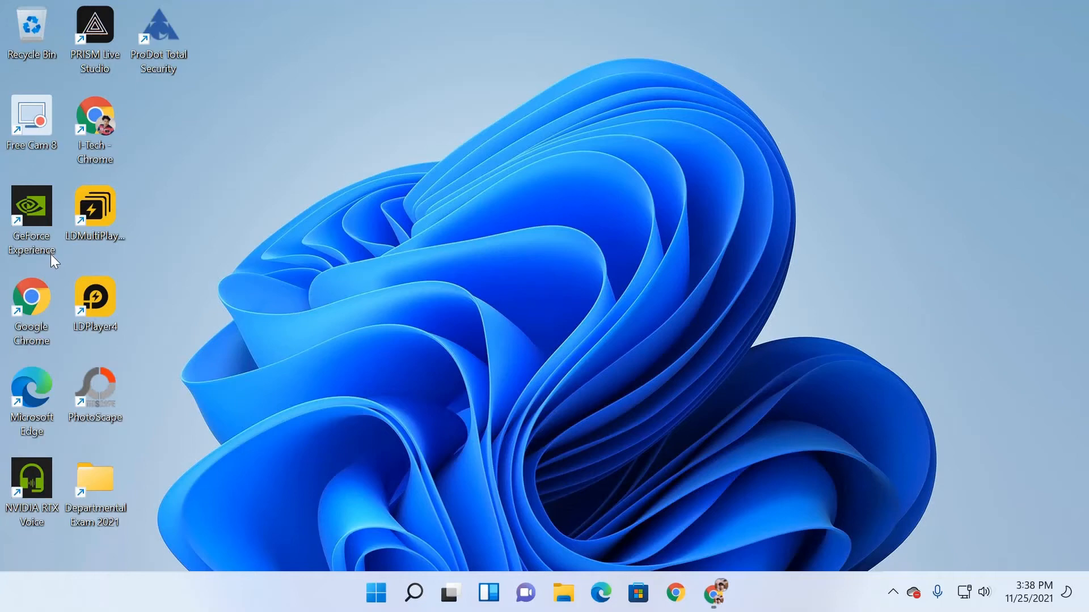
pyautogui.moveTo(929, 568)
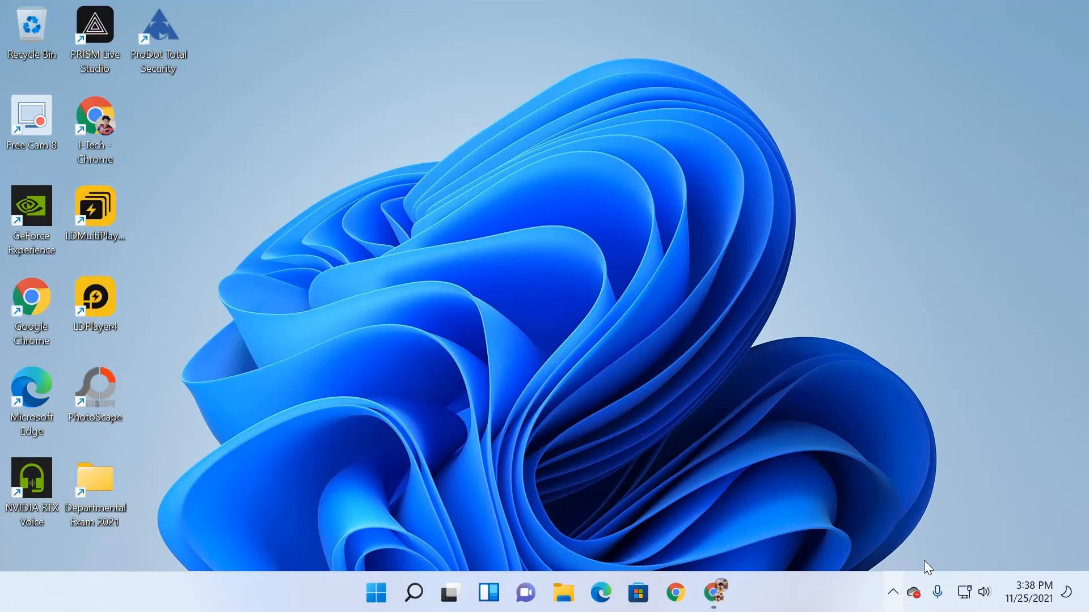
# - Launch ProDot Total Security and view the licence tab showing the trial expiring 12/25/2021
pyautogui.doubleClick(158, 30)
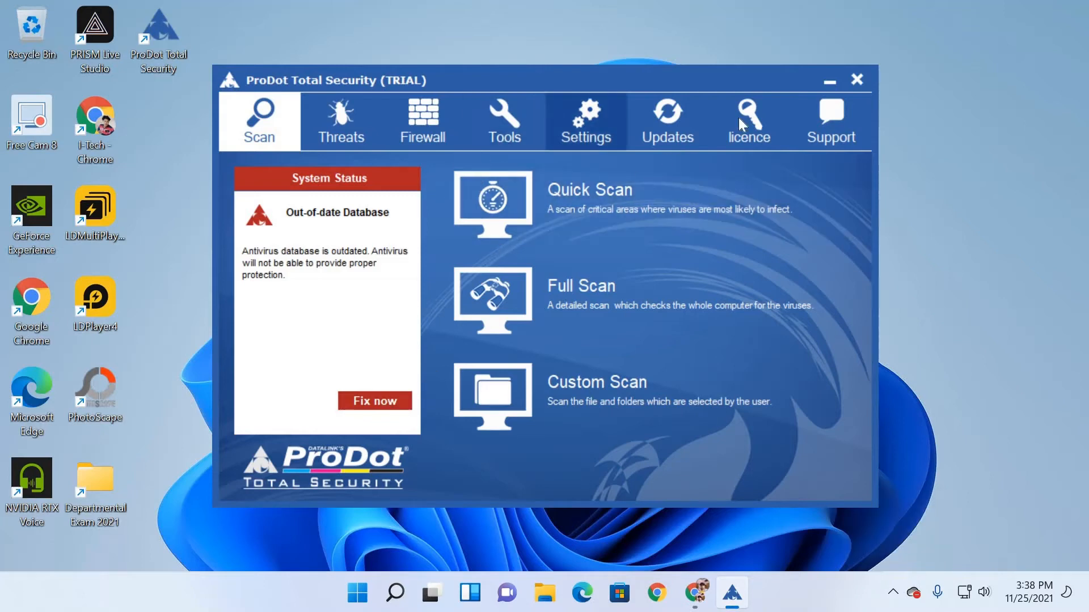
pyautogui.click(749, 121)
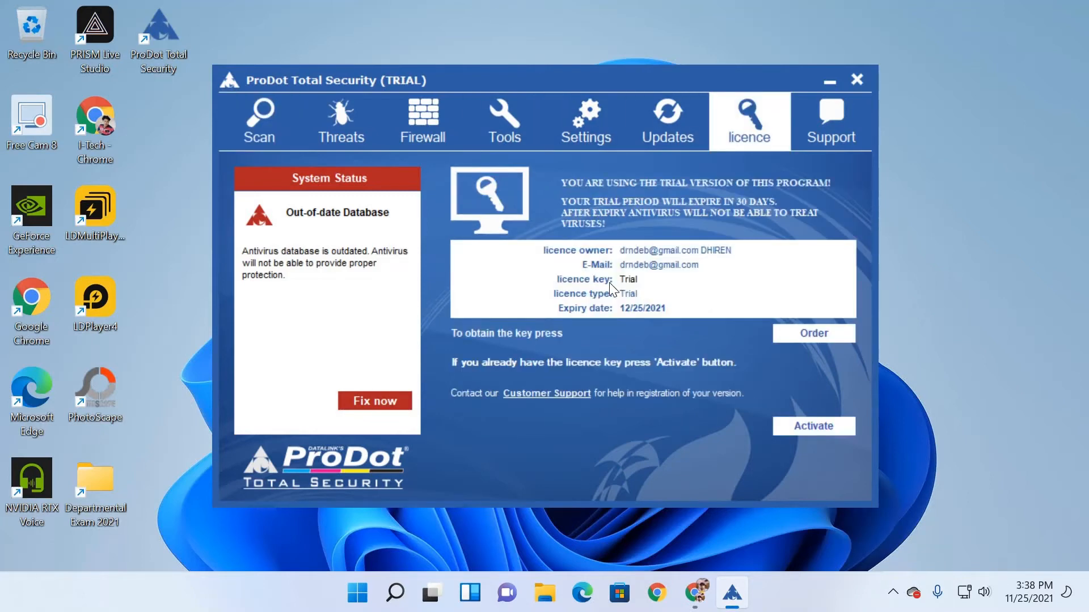
pyautogui.moveTo(694, 292)
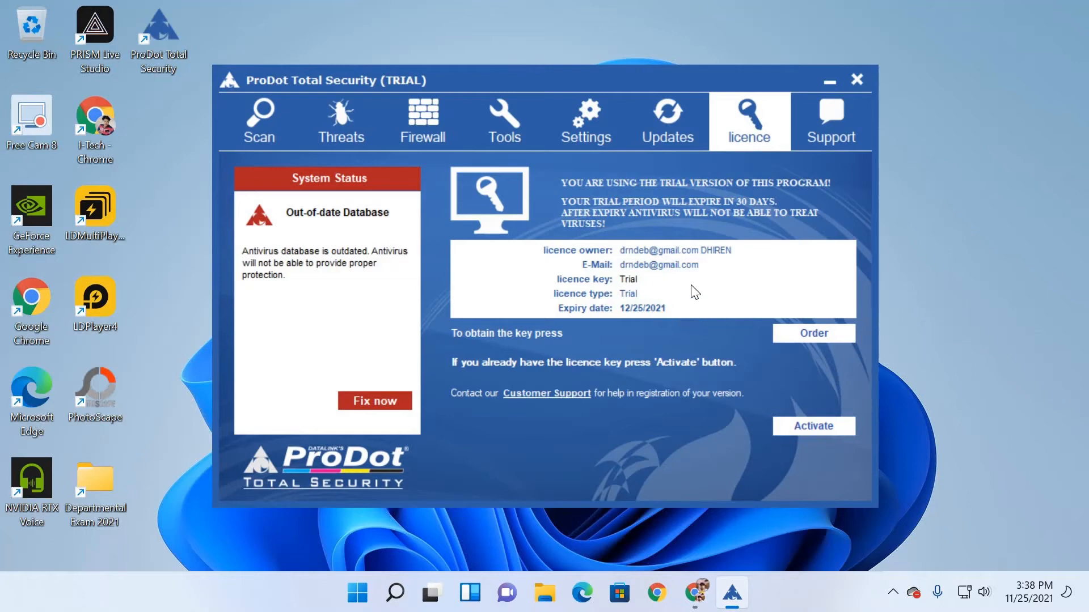
pyautogui.moveTo(813, 425)
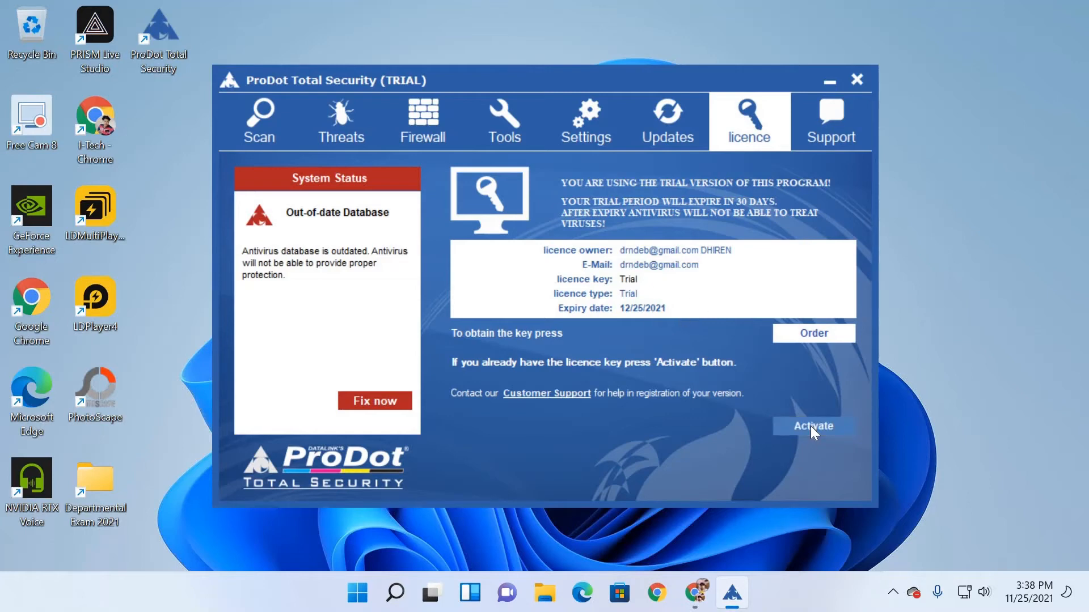
# - Start activation with the 28-symbol code option and type the full activation code
pyautogui.click(812, 426)
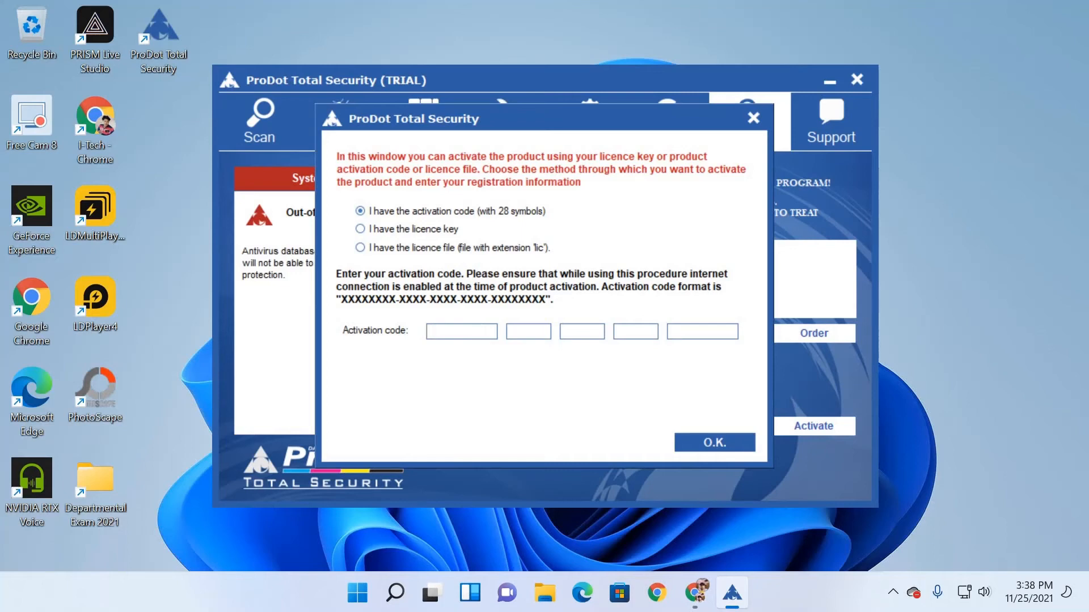
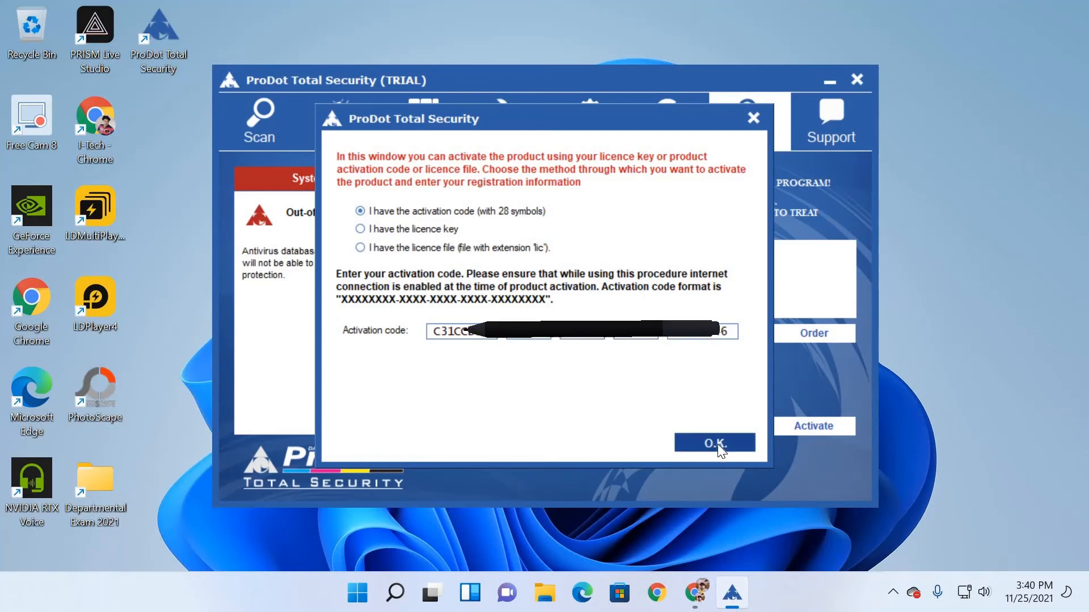
pyautogui.click(713, 443)
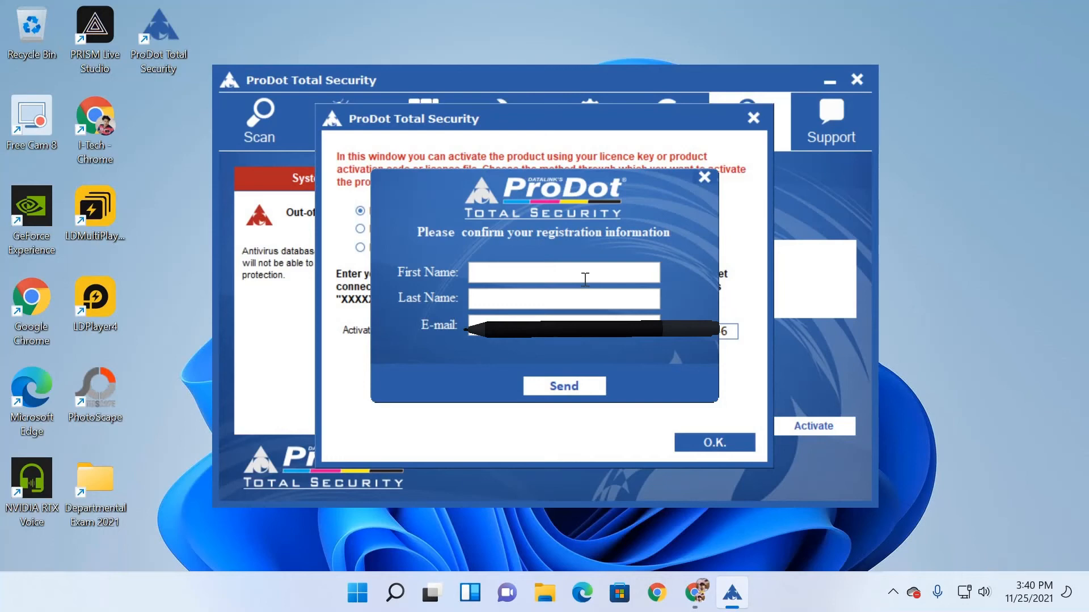
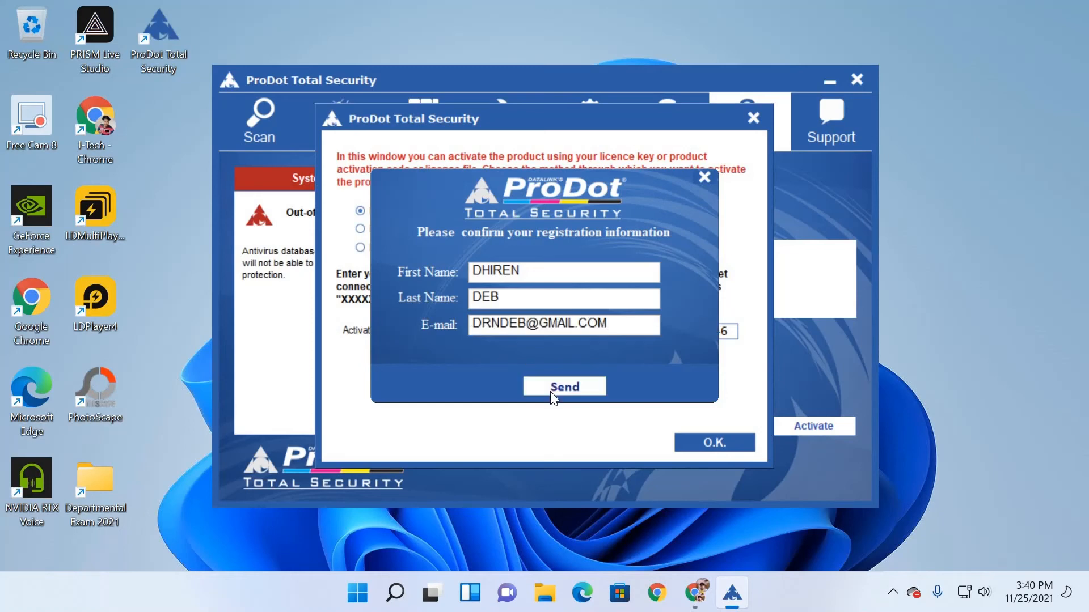
pyautogui.click(563, 387)
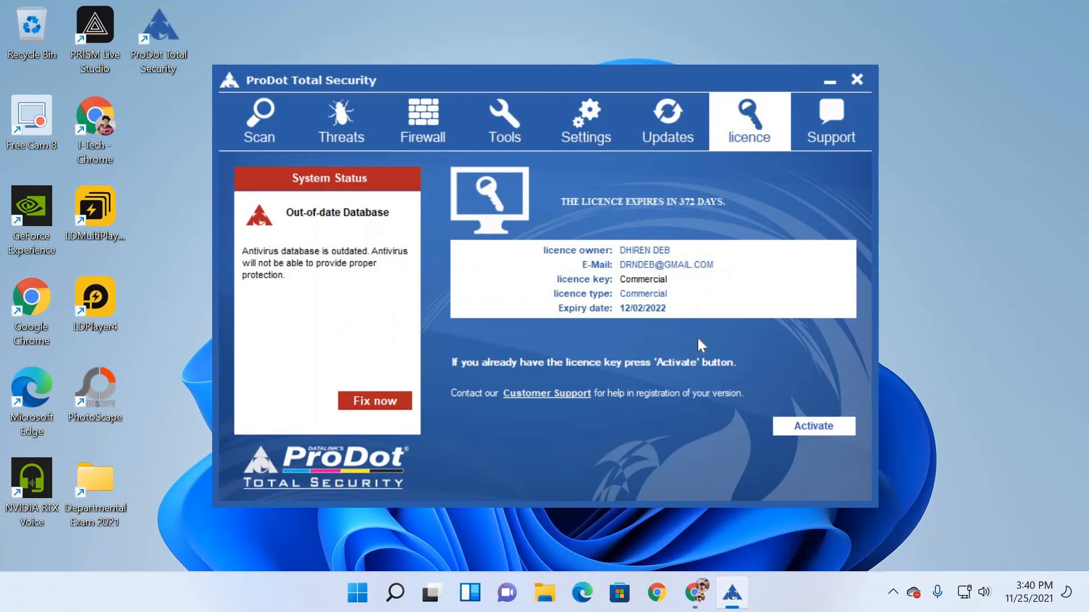
pyautogui.moveTo(398, 401)
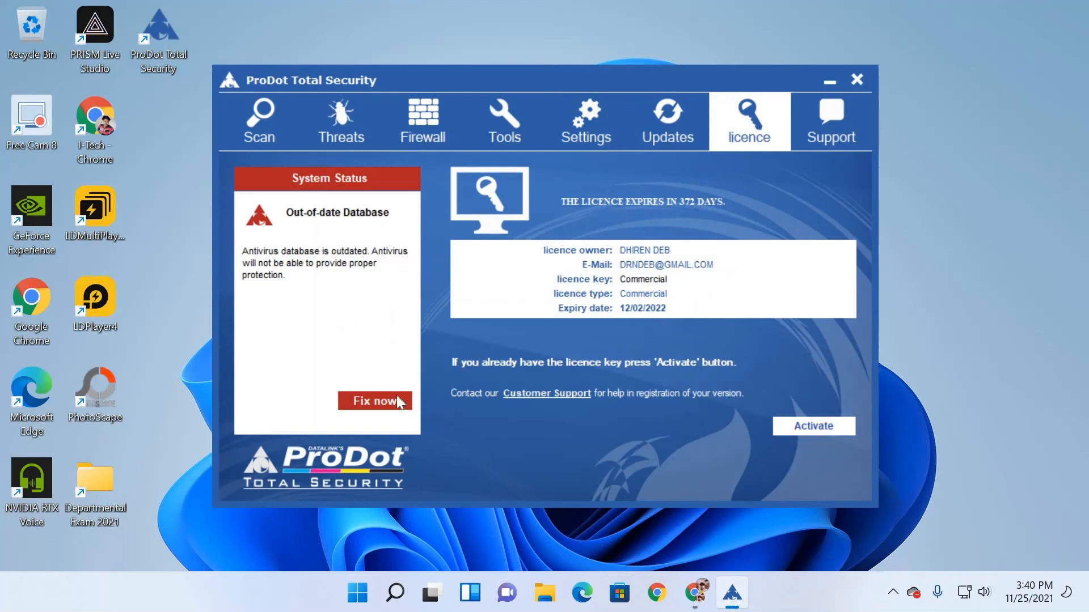
# - Start the out-of-date database update with Fix now, then return to the licence tab
pyautogui.click(666, 121)
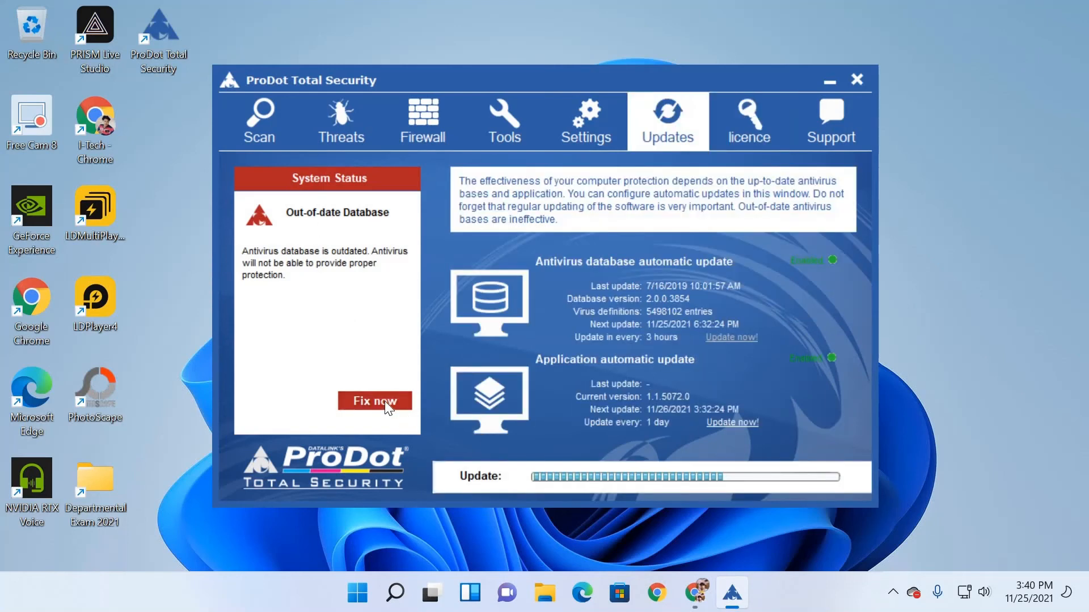
pyautogui.moveTo(821, 422)
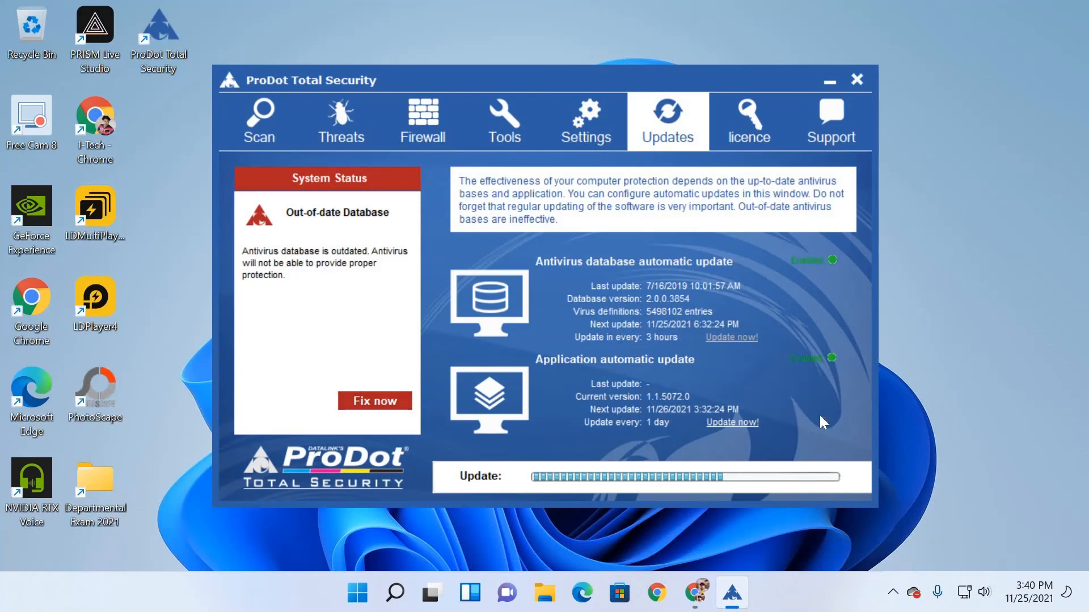
pyautogui.click(748, 121)
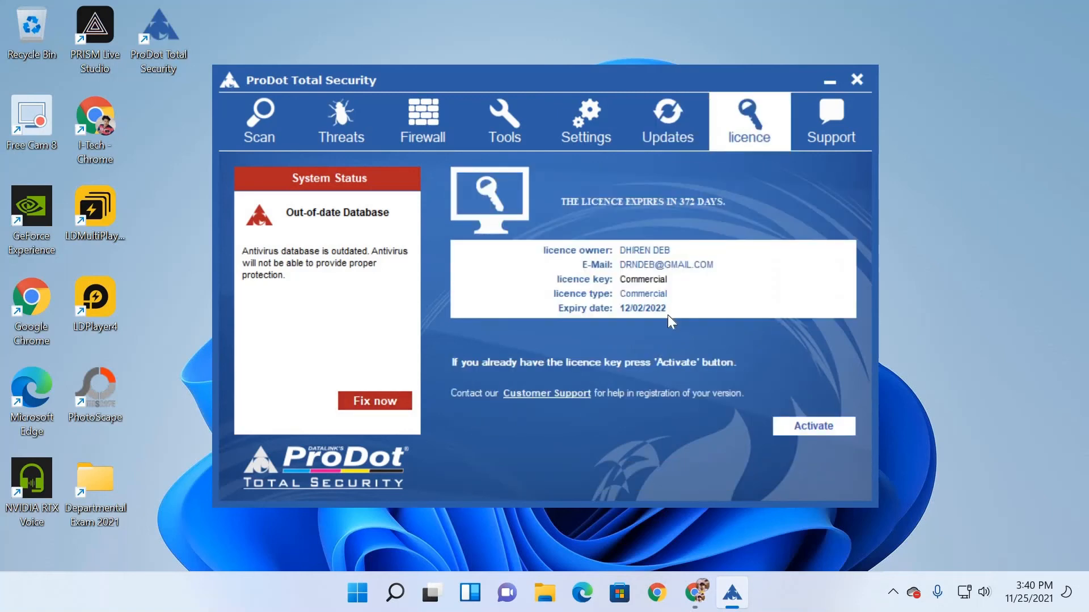
pyautogui.moveTo(626, 321)
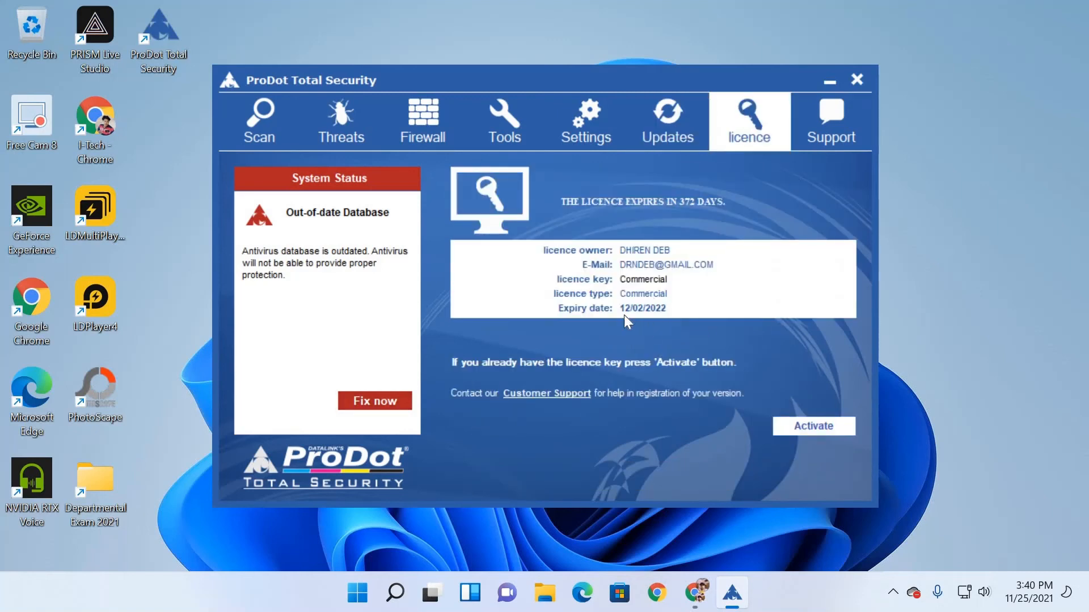
pyautogui.moveTo(662, 321)
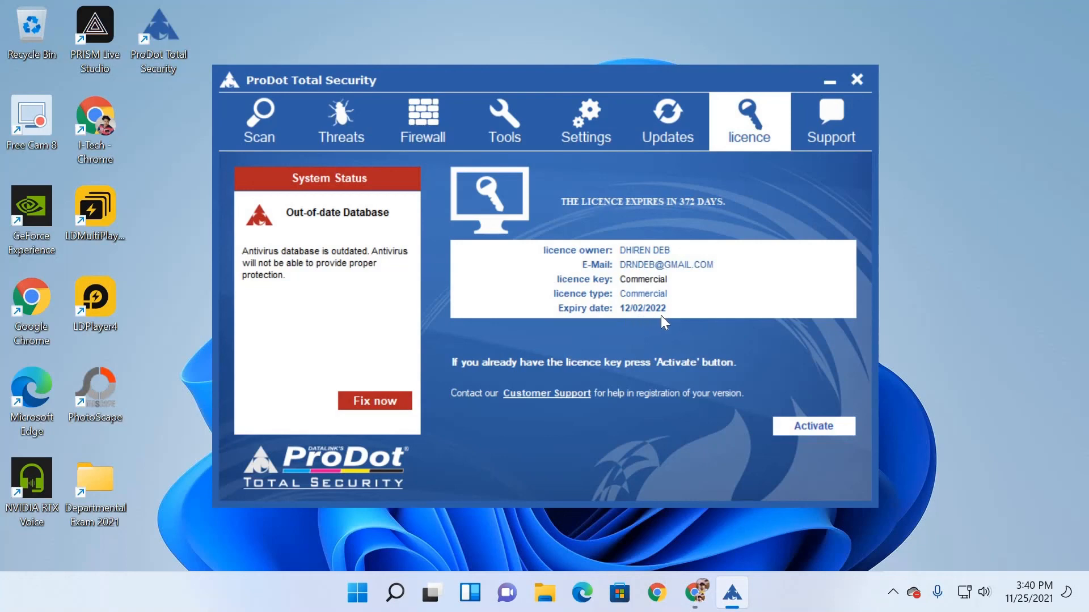
pyautogui.moveTo(670, 322)
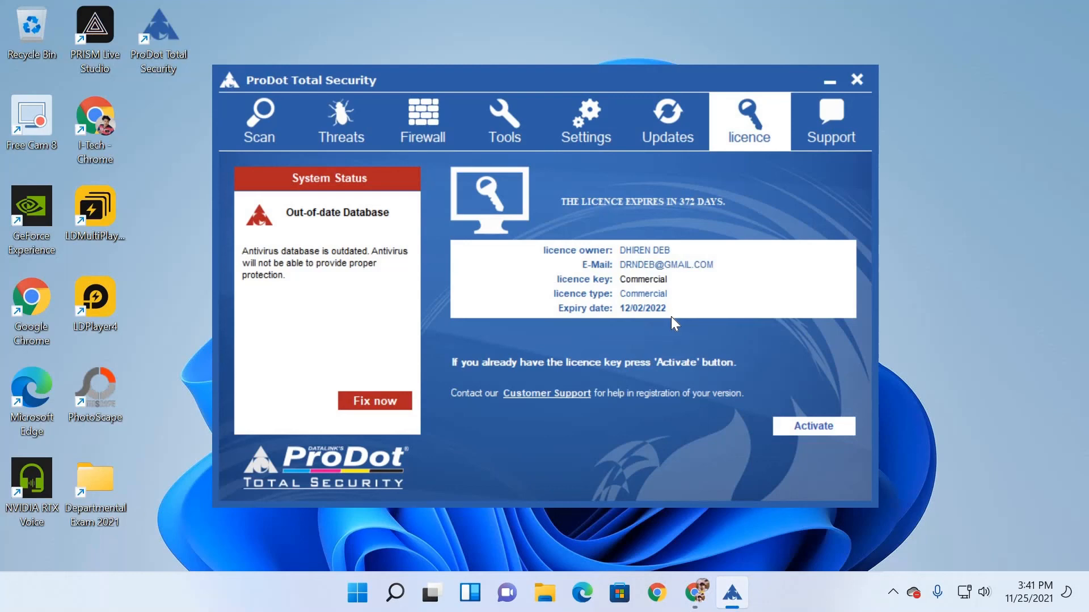
pyautogui.moveTo(668, 351)
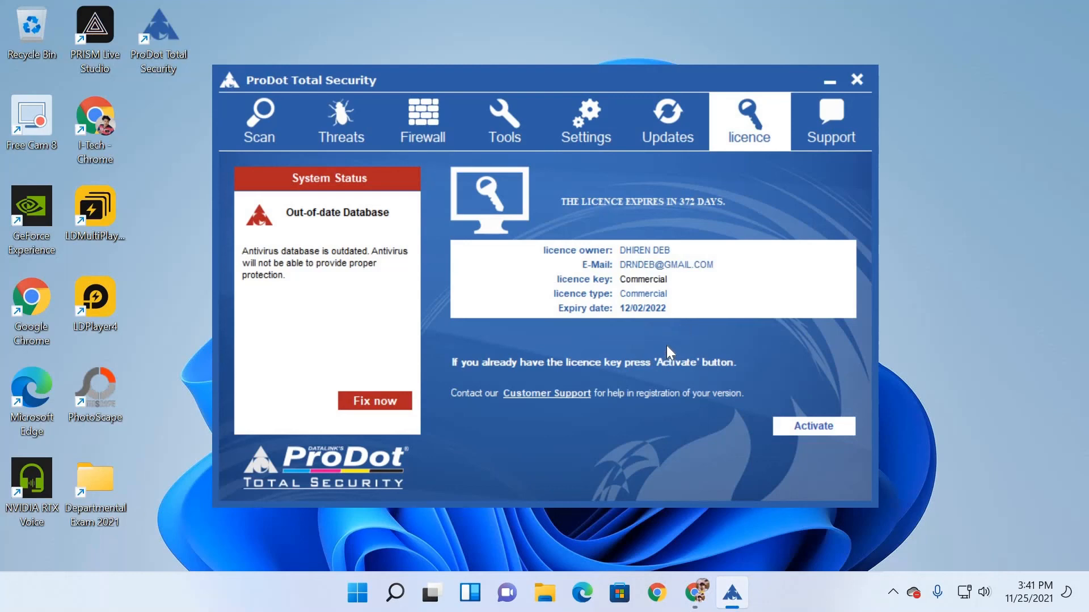
pyautogui.moveTo(653, 345)
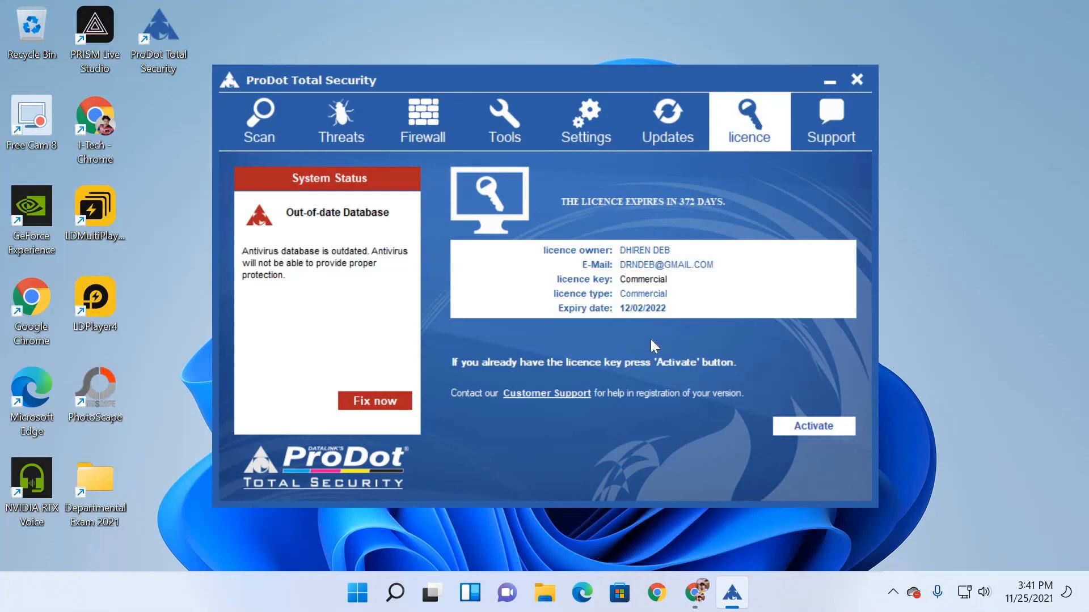